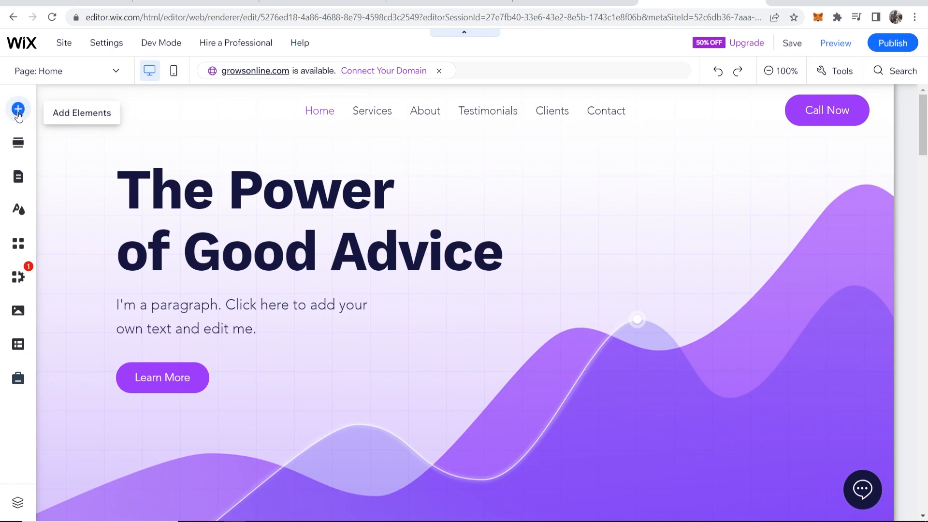
# Search the editor for 'paypal' and go to the PayPal Button app's App Market page
pyautogui.click(18, 109)
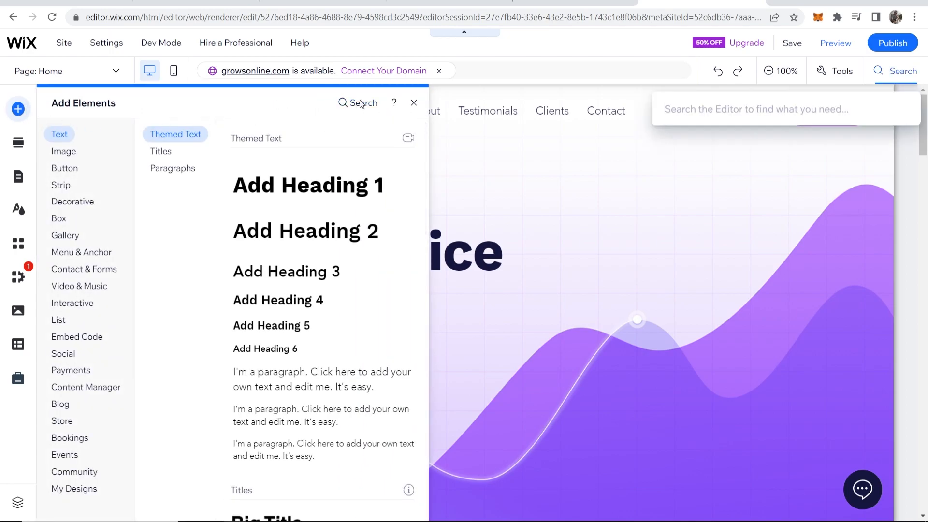
pyautogui.write('paay')
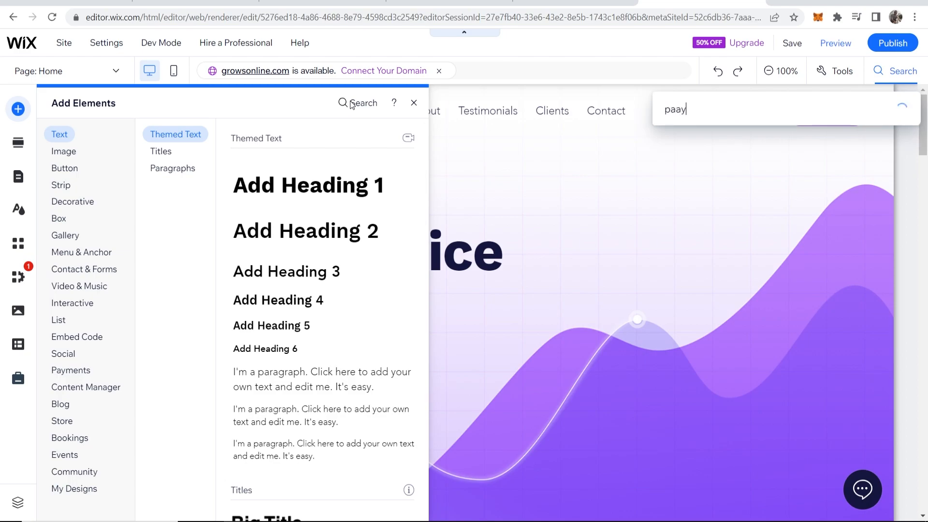
pyautogui.press('BackSpace')
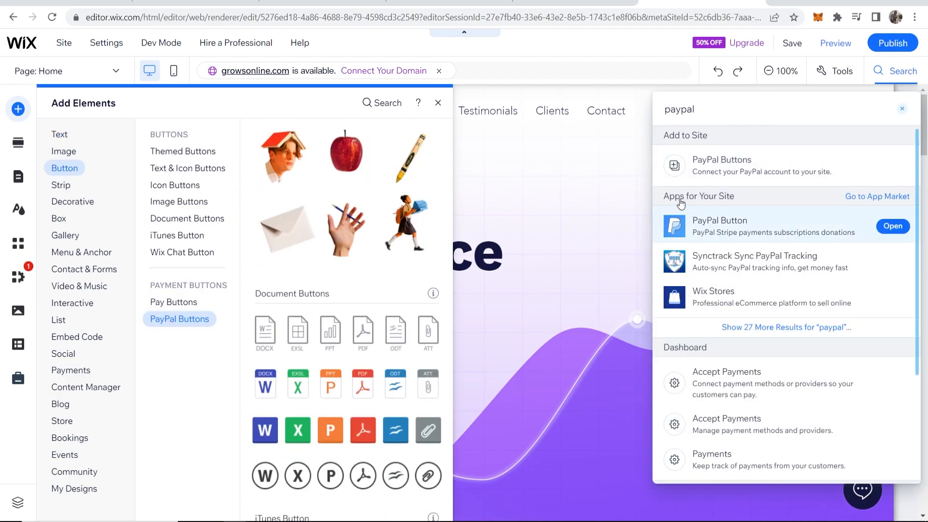
pyautogui.click(438, 102)
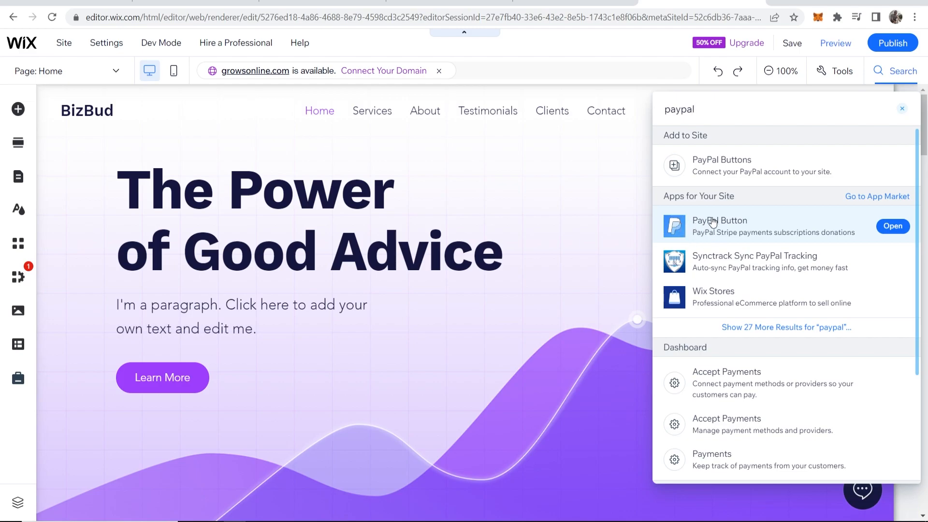
pyautogui.click(892, 226)
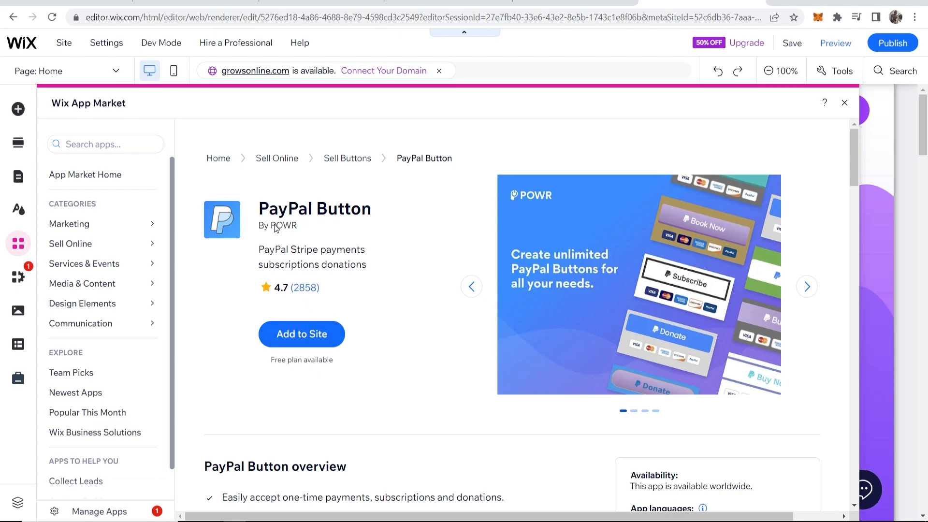
# Add the PayPal Button app to the site, agreeing to its permissions
pyautogui.click(302, 333)
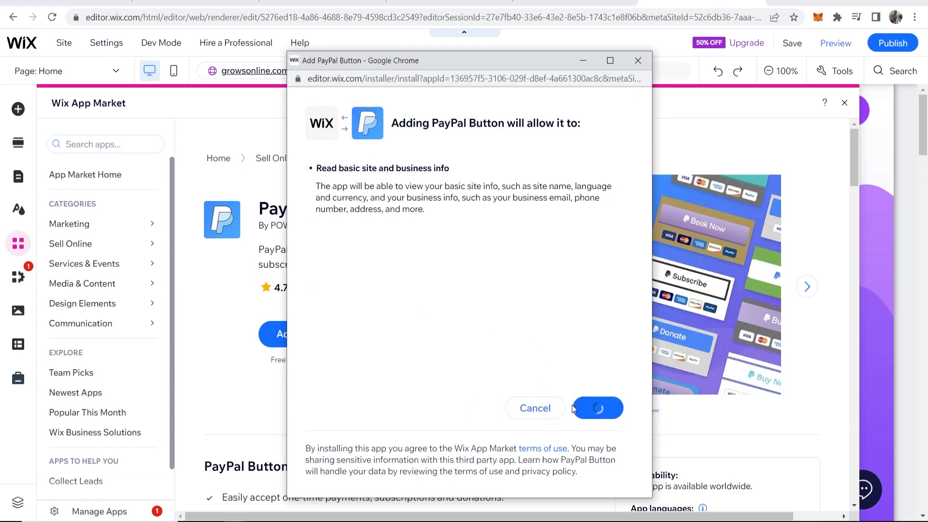
pyautogui.click(597, 408)
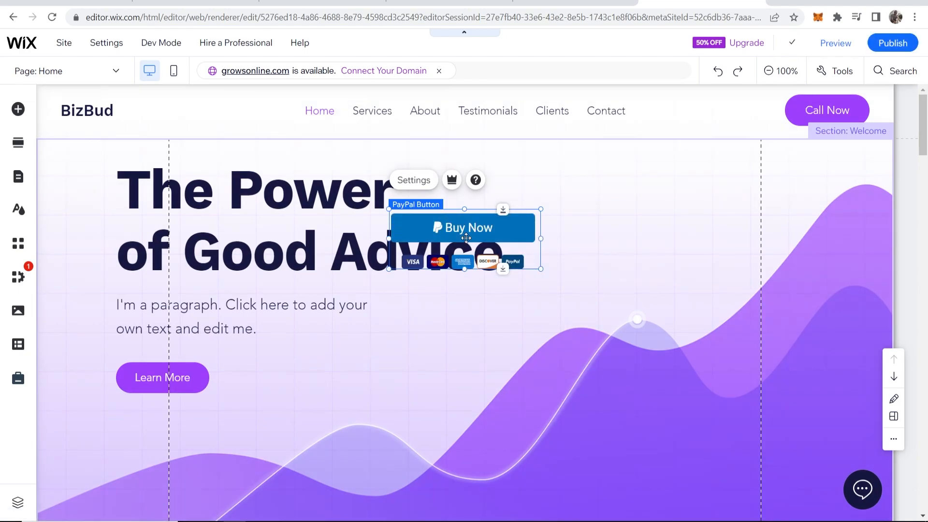
# Move the Buy Now button centred below the About paragraphs and bring up its settings
pyautogui.moveTo(463, 236); pyautogui.dragTo(645, 313)
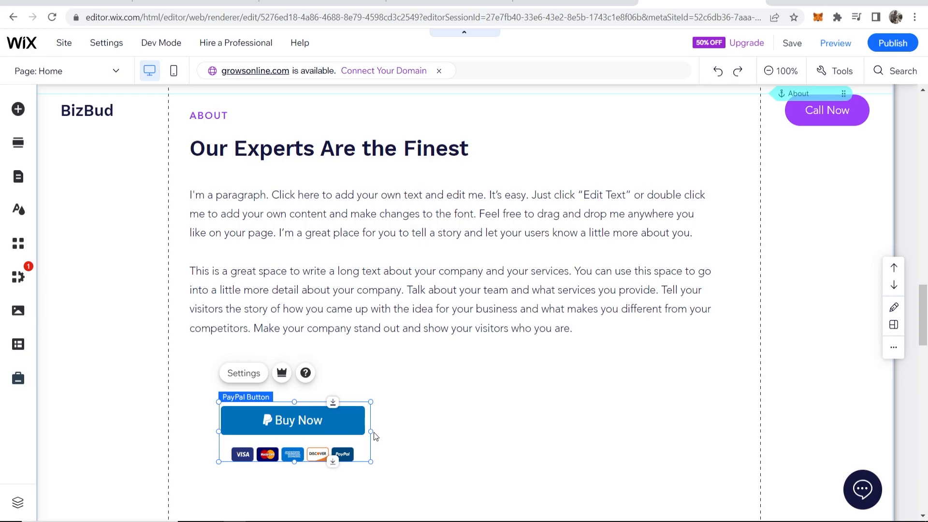
pyautogui.moveTo(428, 433)
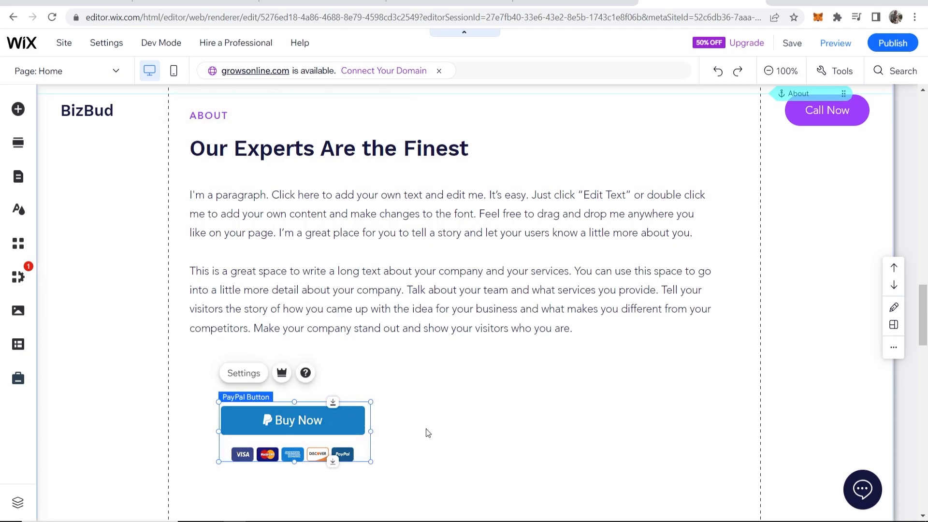
pyautogui.moveTo(293, 421); pyautogui.dragTo(450, 408)
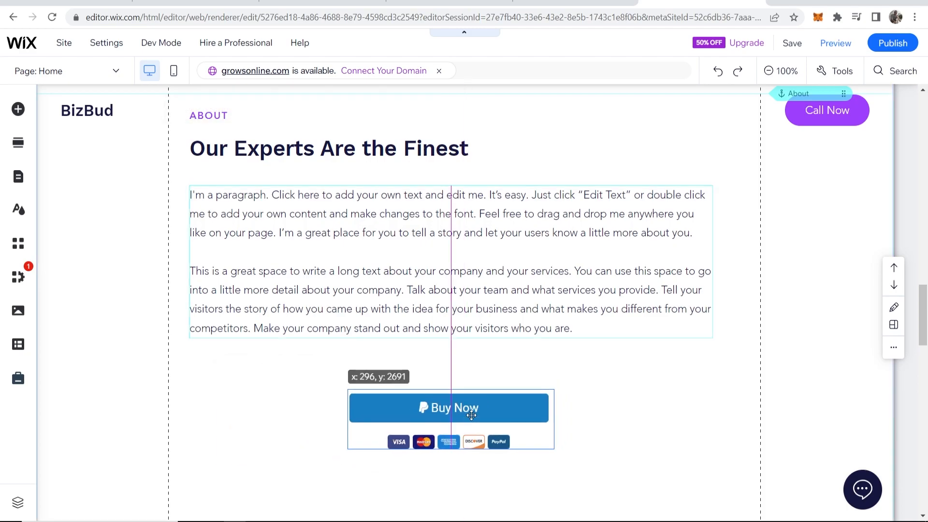
pyautogui.click(449, 407)
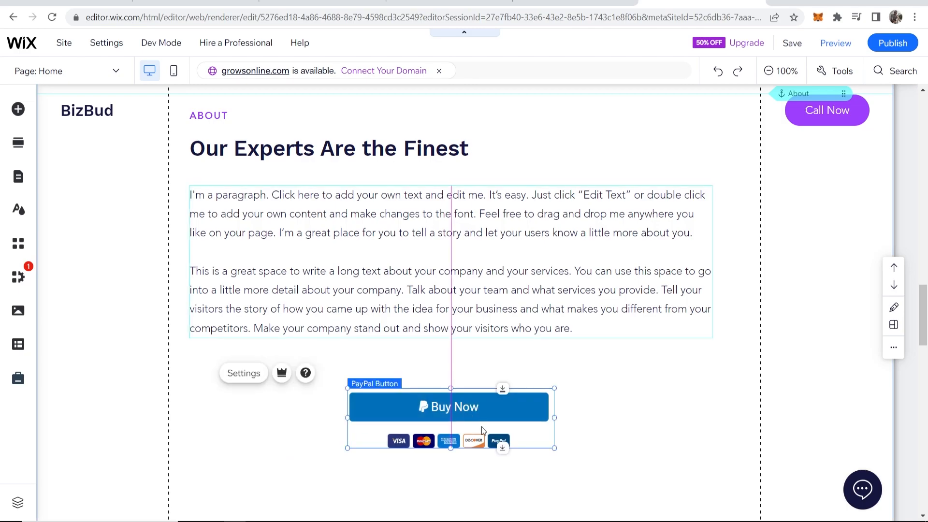
pyautogui.click(243, 373)
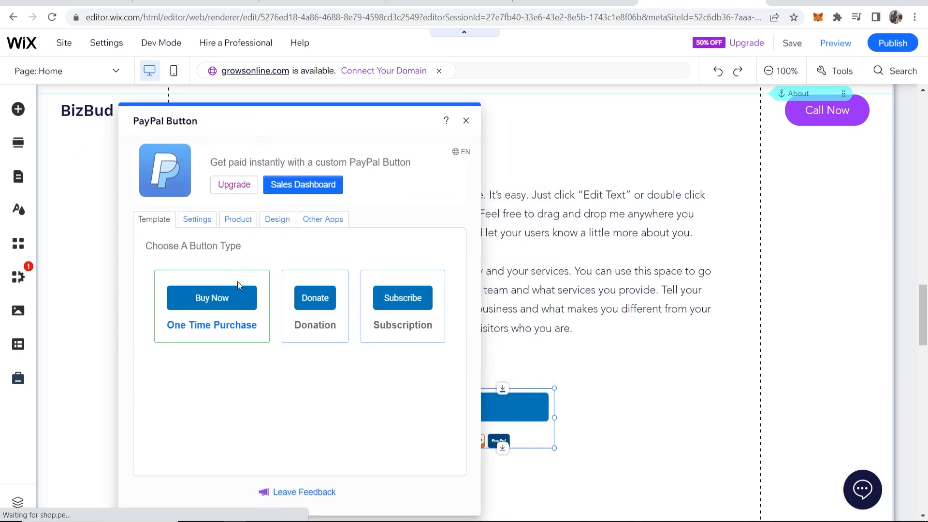
pyautogui.moveTo(231, 330)
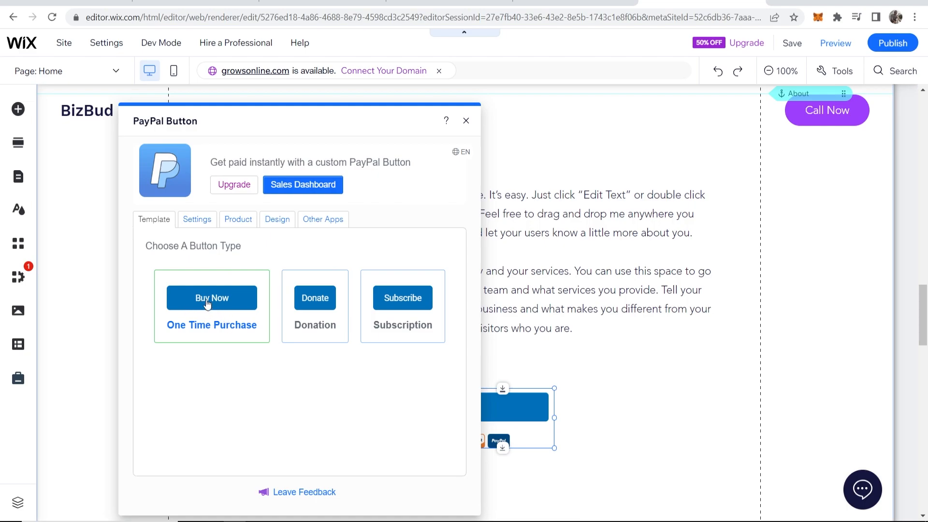
pyautogui.click(197, 220)
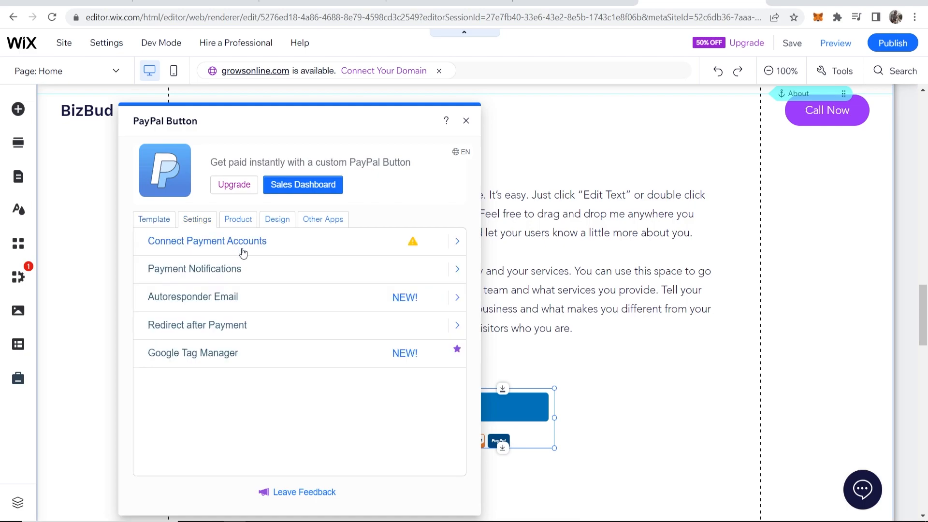
pyautogui.click(206, 241)
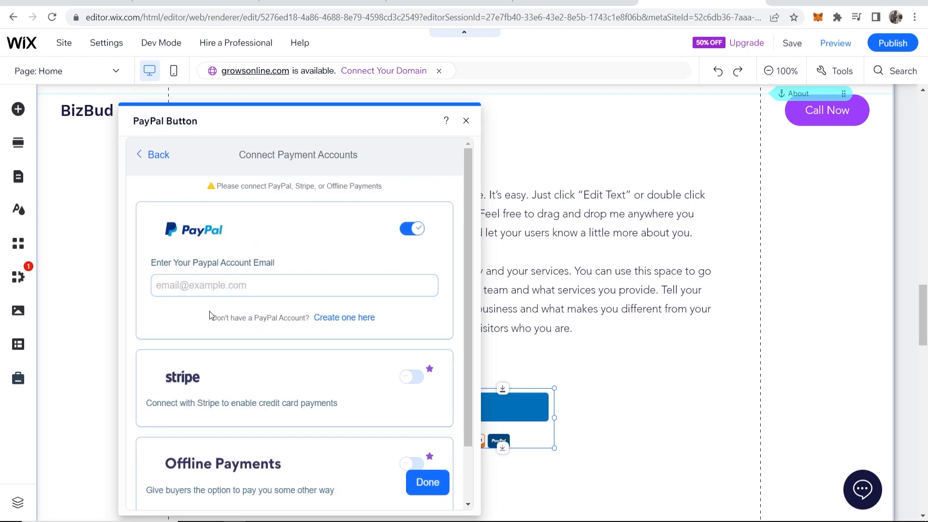
pyautogui.scroll(-3)
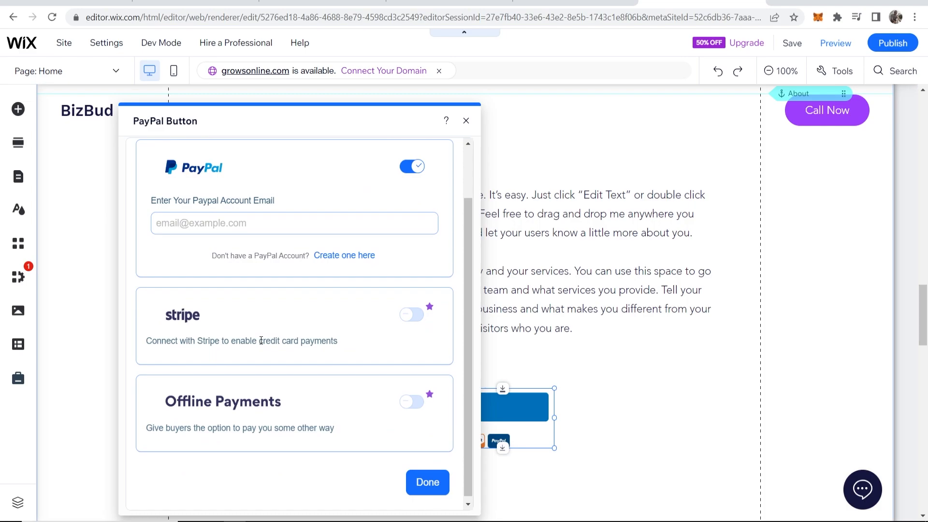
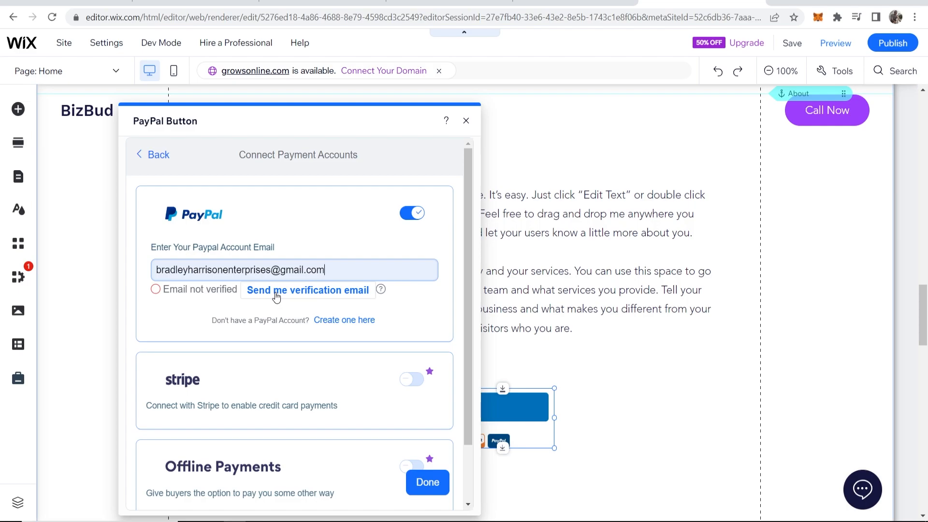
pyautogui.click(307, 290)
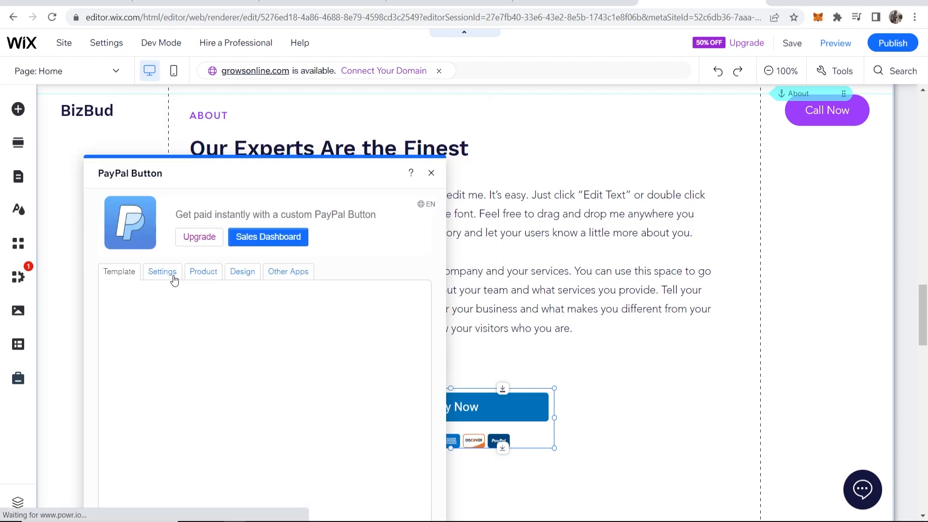
pyautogui.click(161, 270)
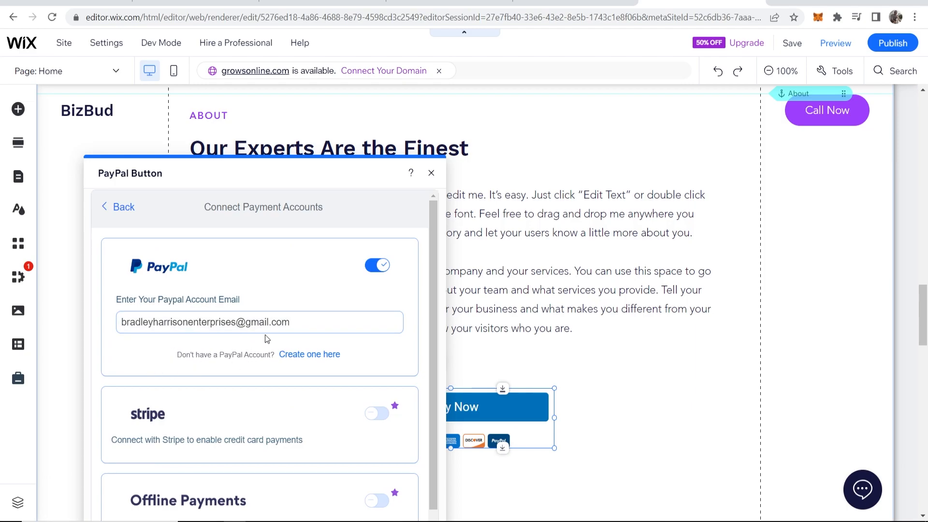
pyautogui.moveTo(248, 345)
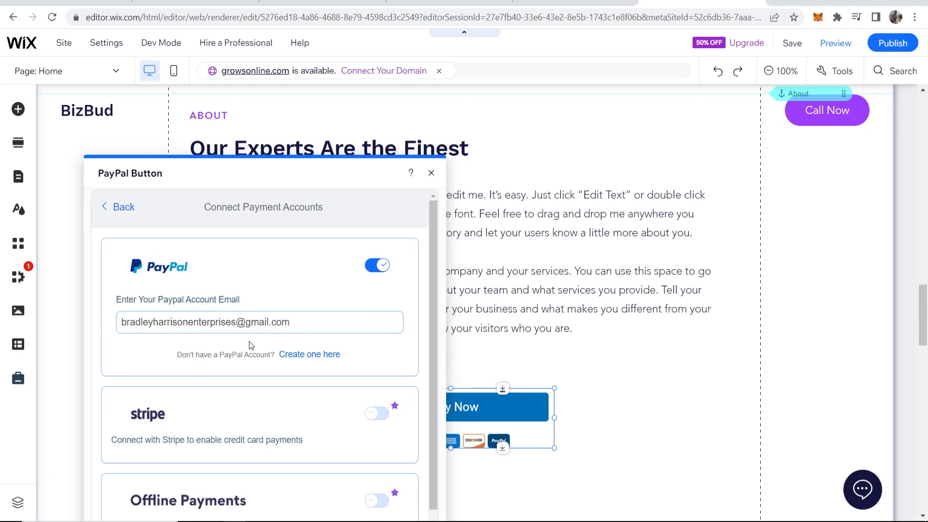
# Review Redirect after Payment, then enable the Autoresponder Email and start customizing its template
pyautogui.click(122, 207)
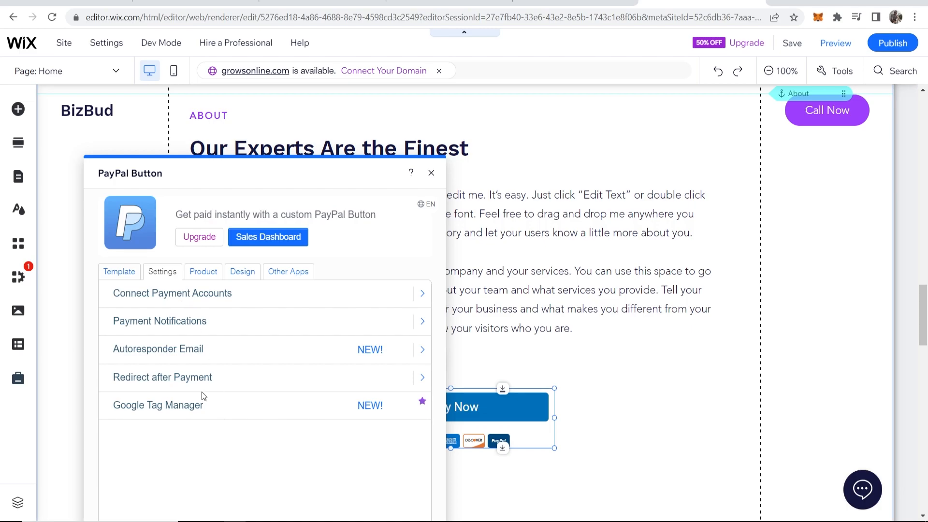
pyautogui.moveTo(172, 357)
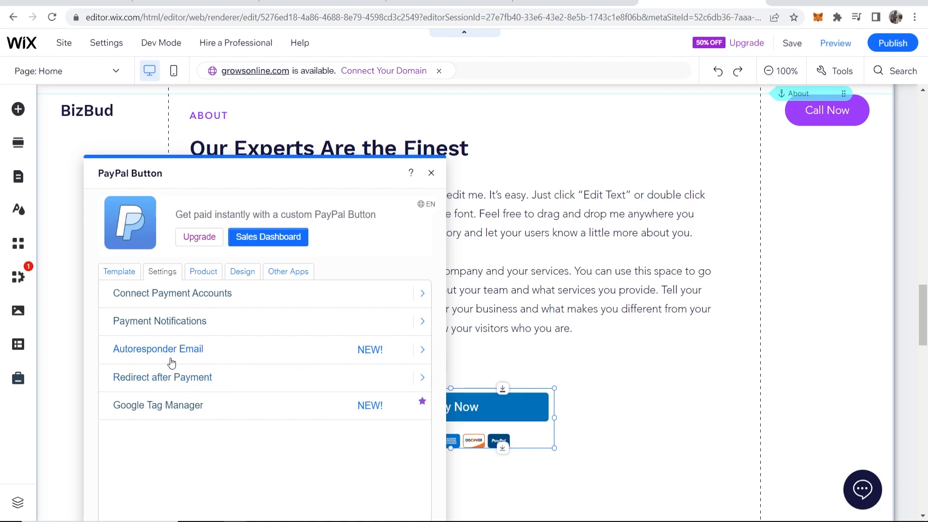
pyautogui.moveTo(165, 385)
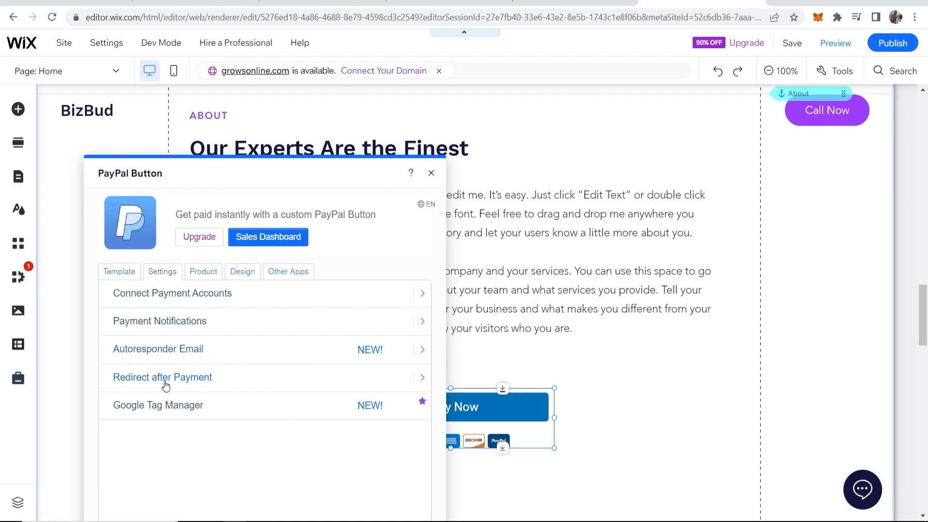
pyautogui.click(162, 377)
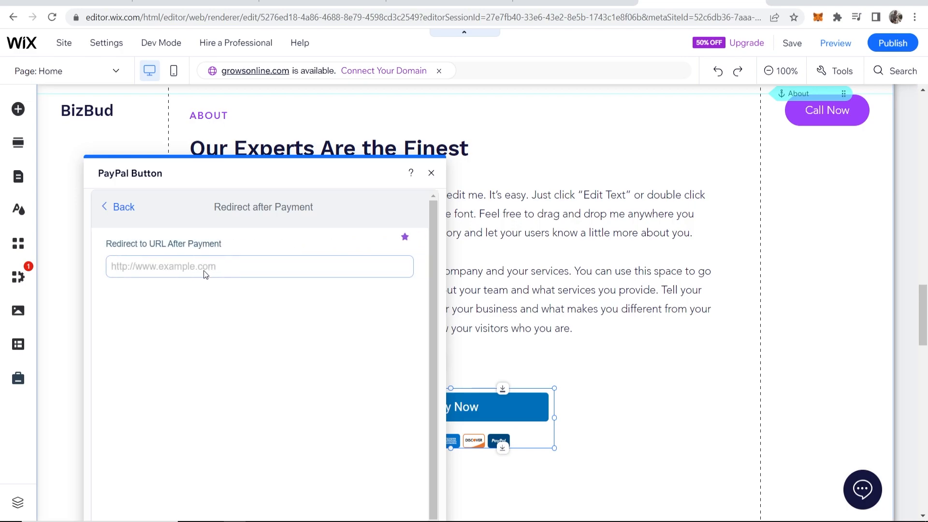
pyautogui.moveTo(197, 270)
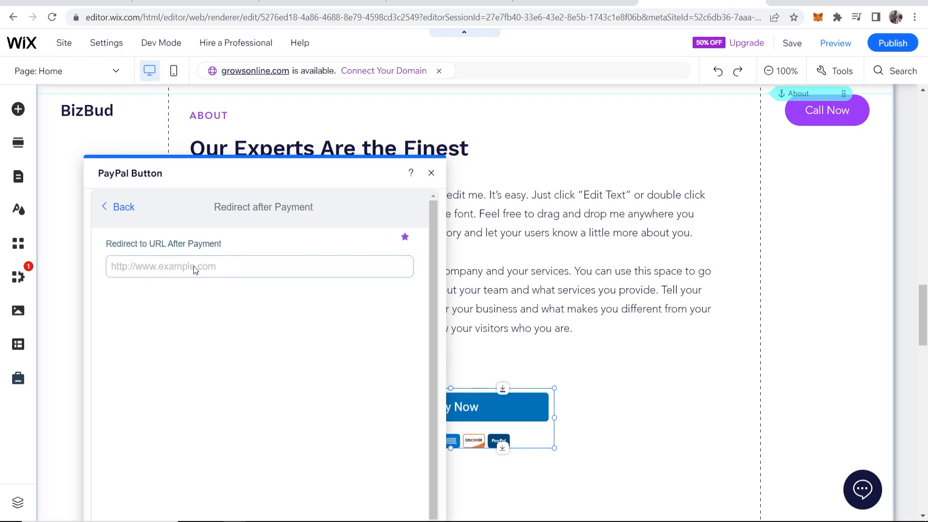
pyautogui.click(123, 207)
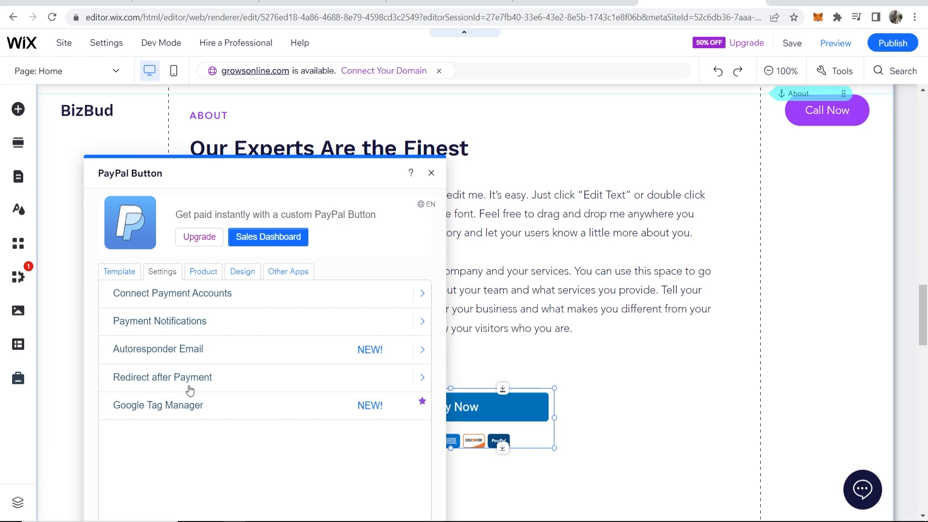
pyautogui.click(158, 349)
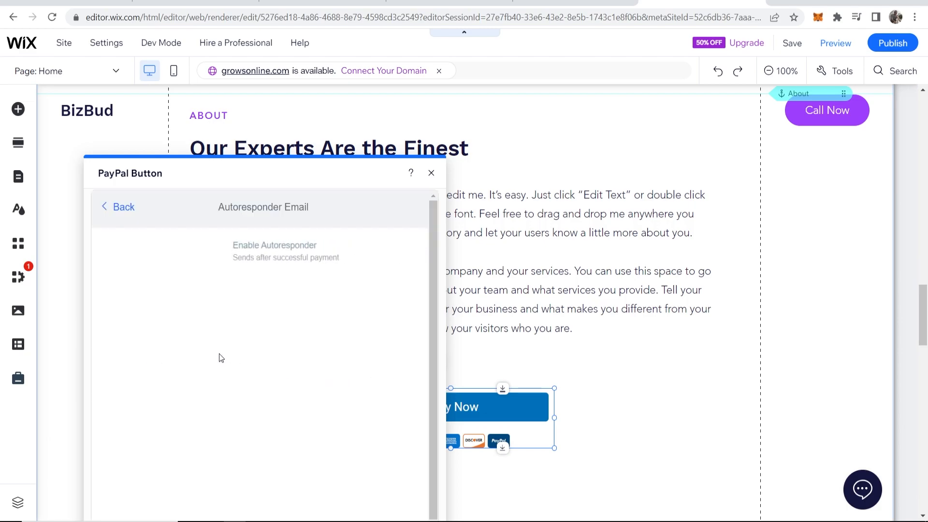
pyautogui.click(386, 245)
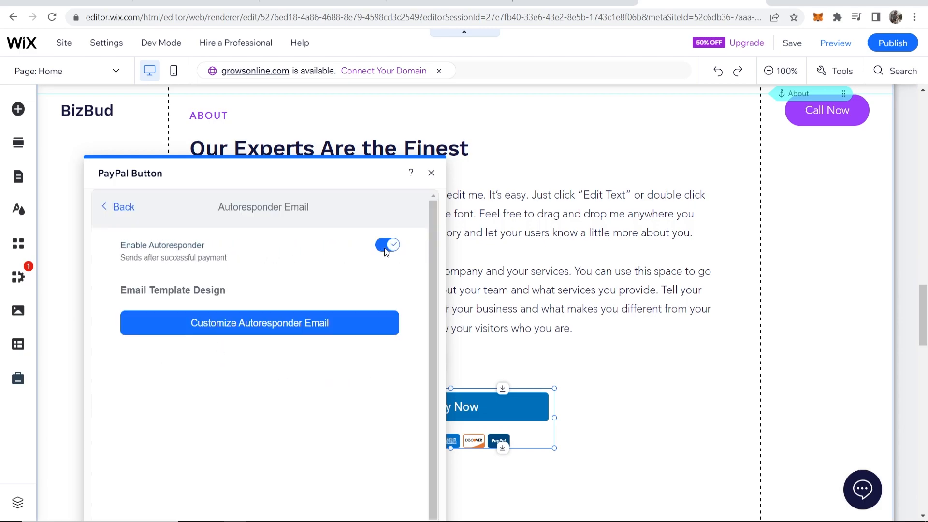
pyautogui.click(259, 323)
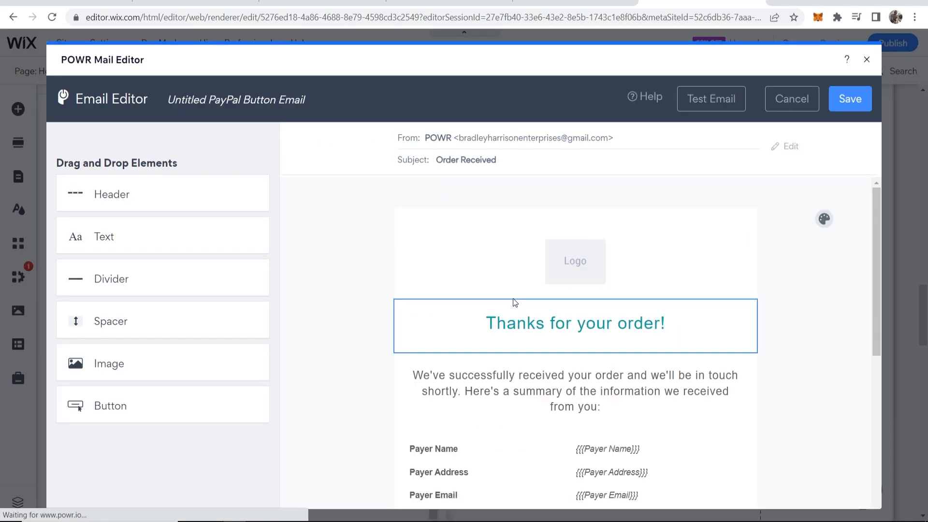
pyautogui.moveTo(564, 337)
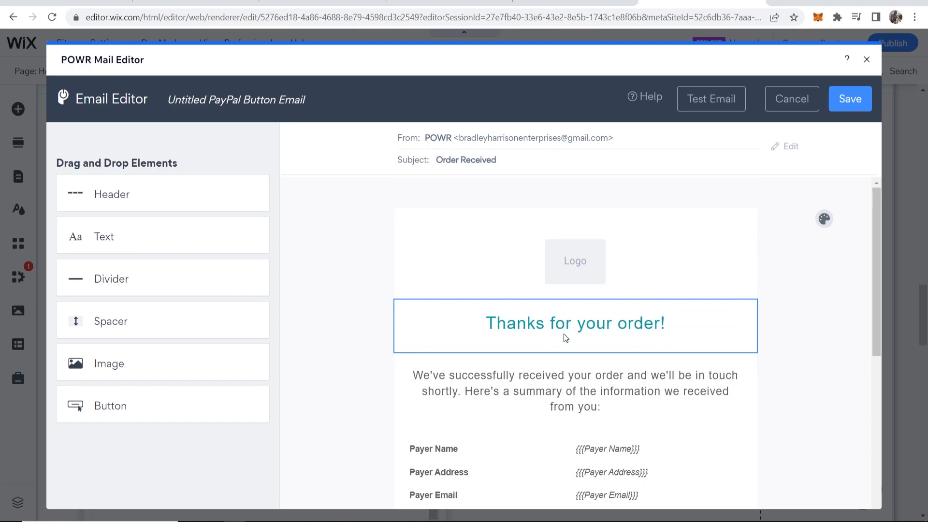
# Edit the email paragraph to point to a product download link (http) and save the autoresponder
pyautogui.click(593, 391)
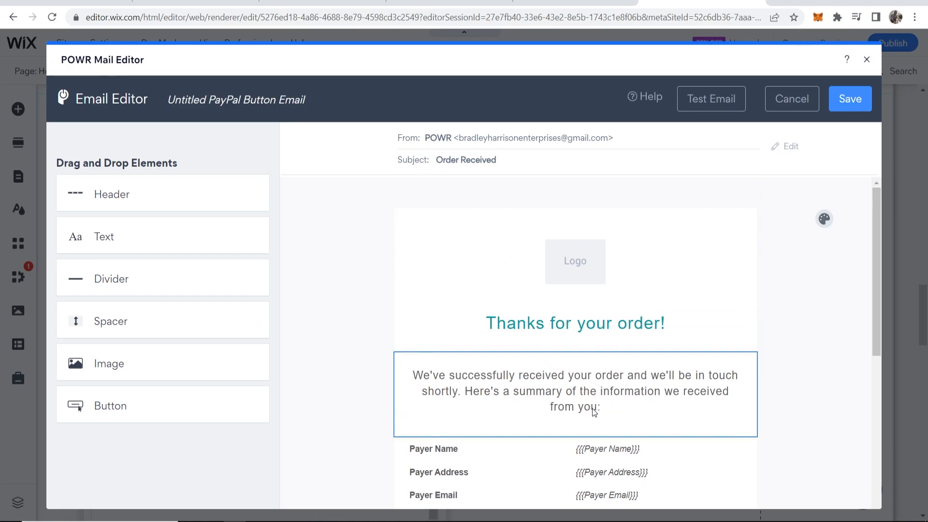
pyautogui.click(574, 390)
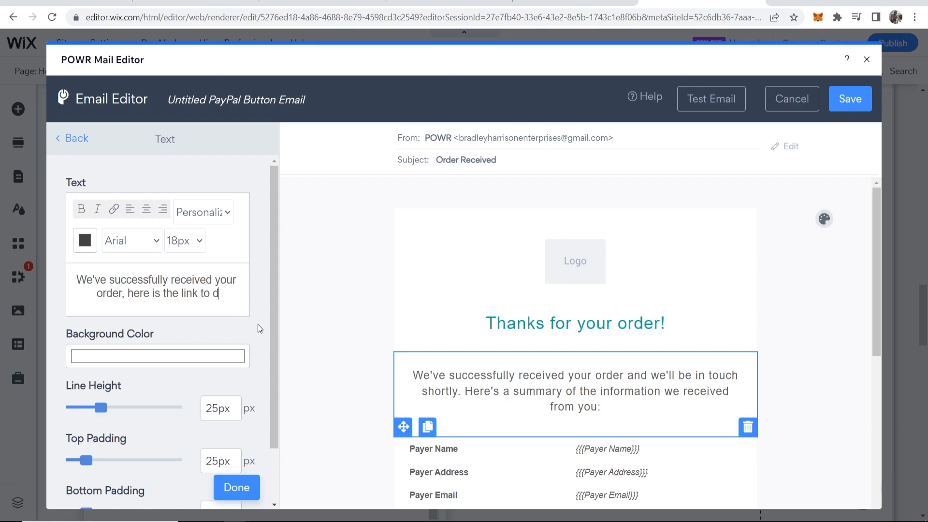
pyautogui.write('ownload your product.')
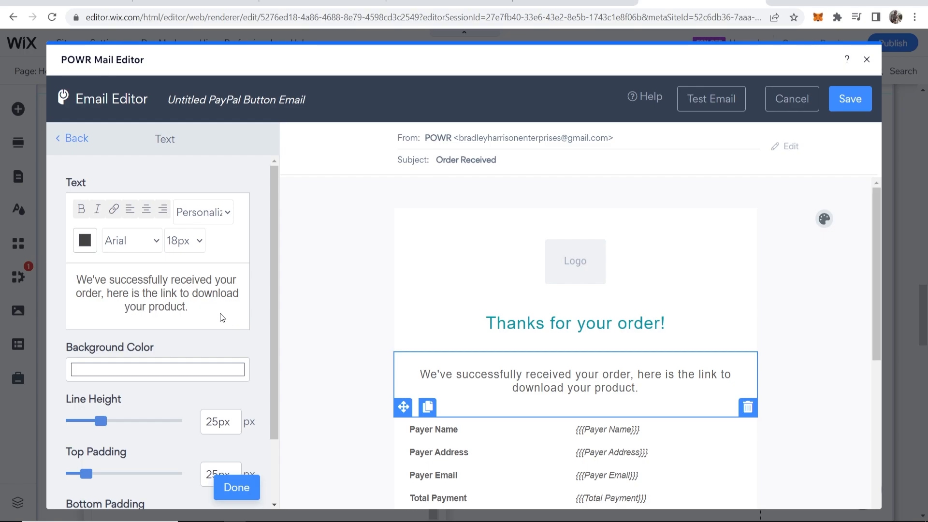
pyautogui.write('http')
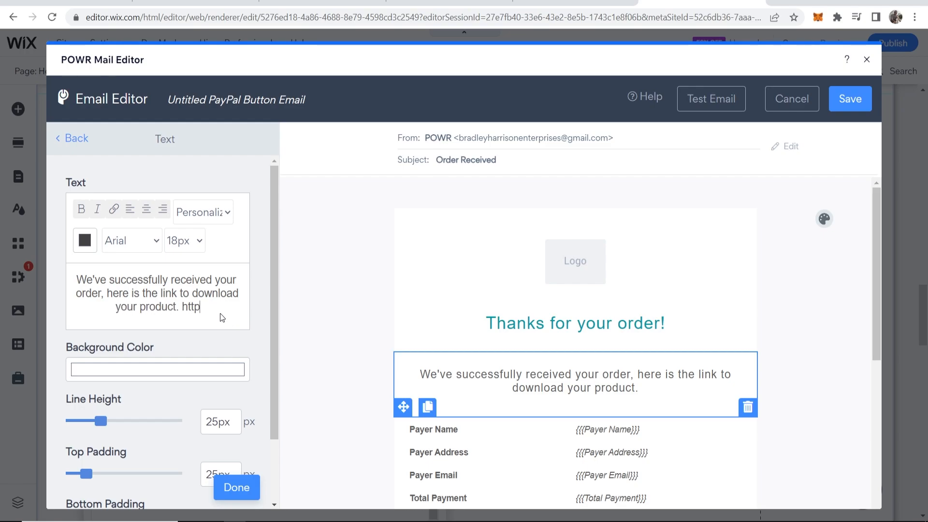
pyautogui.click(236, 487)
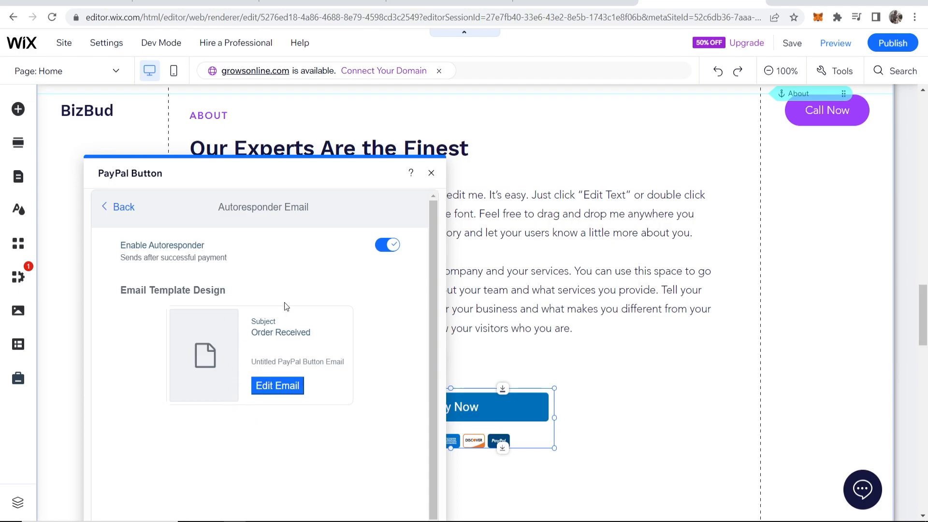
pyautogui.moveTo(134, 231)
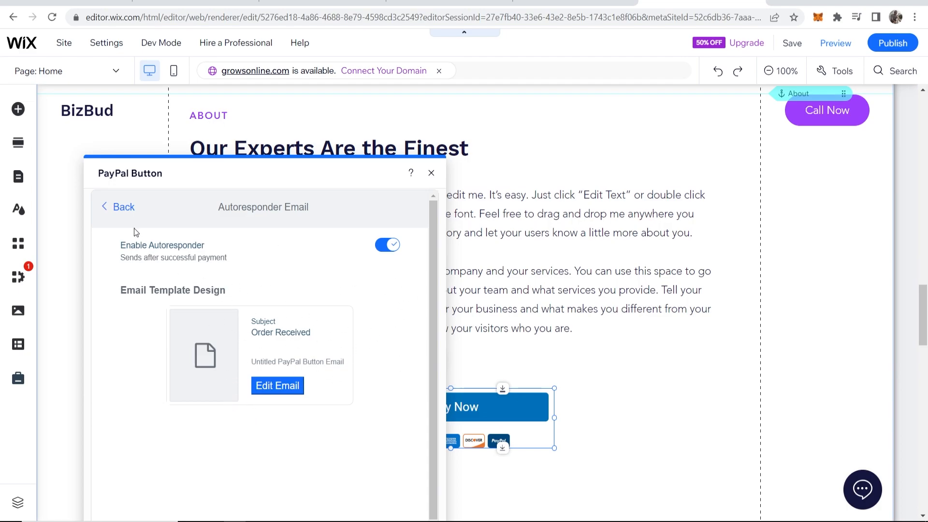
# Review the Product tab's options and close the PayPal Button panel
pyautogui.click(117, 207)
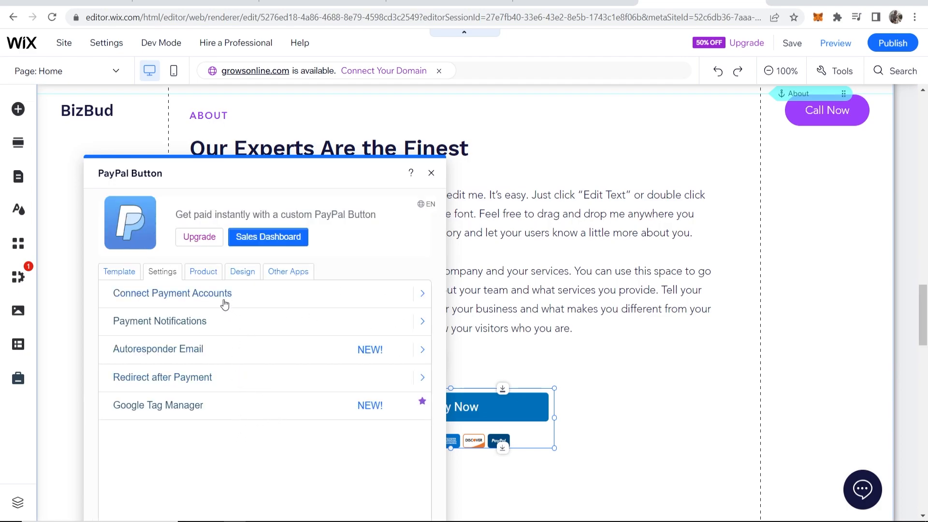
pyautogui.click(203, 272)
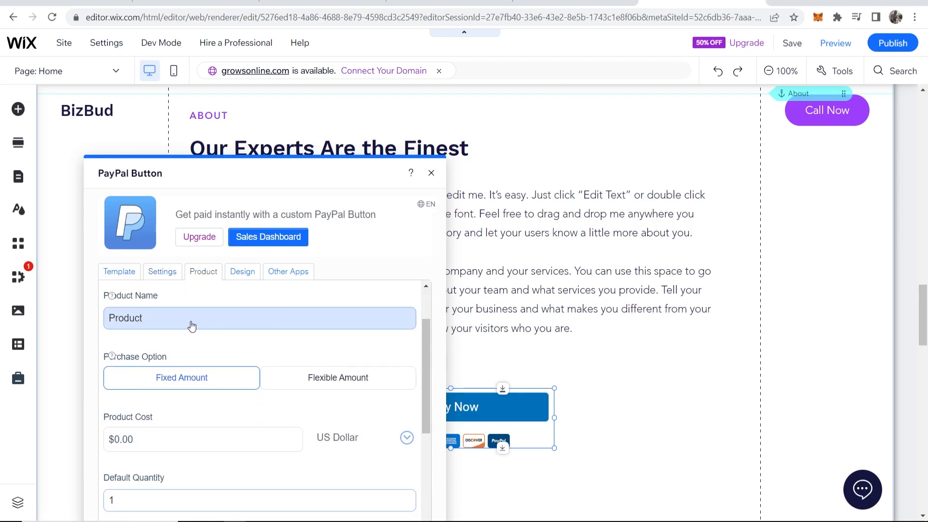
pyautogui.scroll(-3)
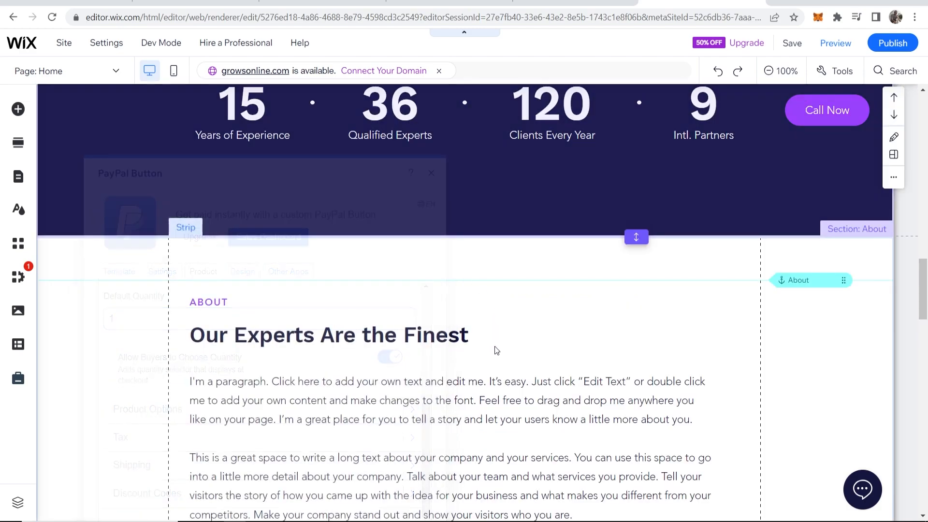
pyautogui.click(892, 42)
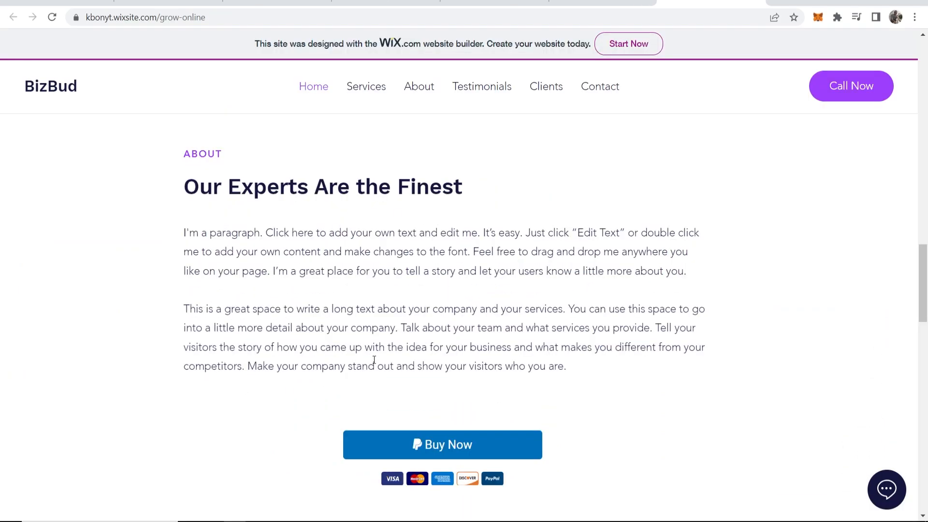
pyautogui.click(442, 445)
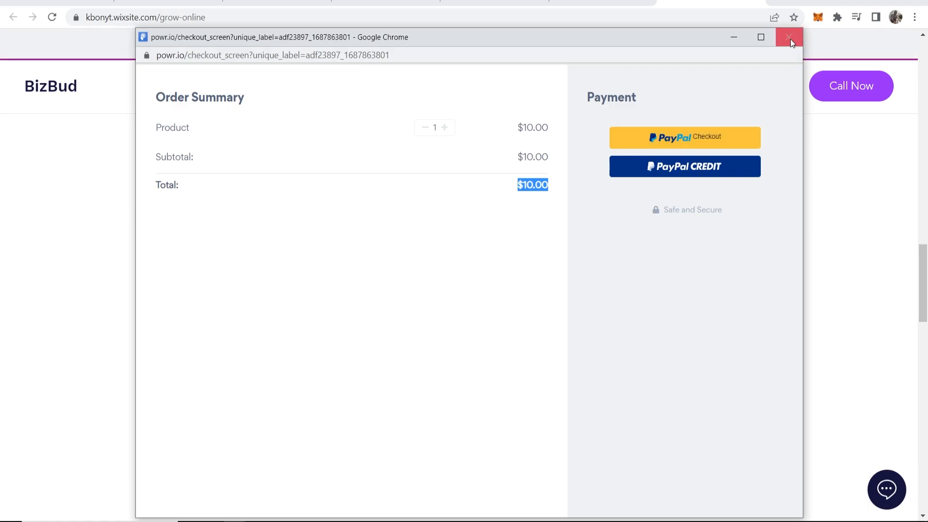
pyautogui.click(790, 37)
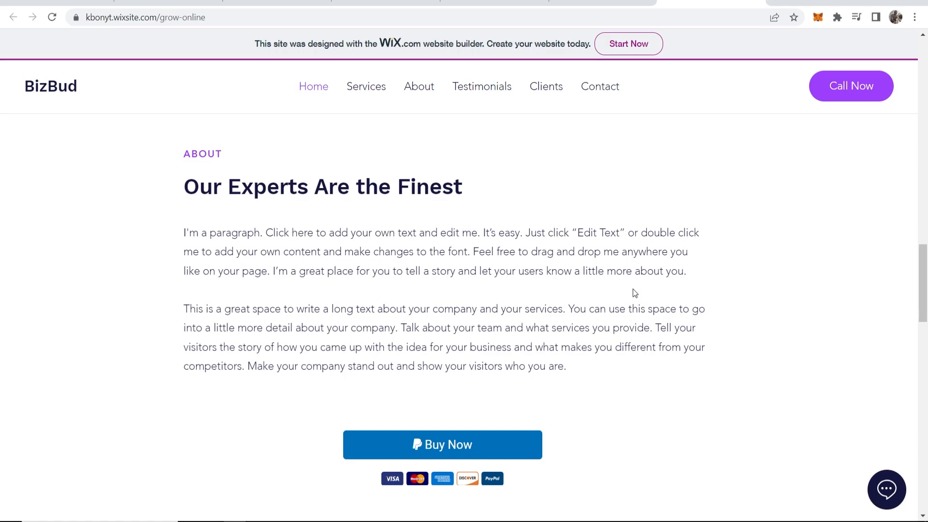
pyautogui.moveTo(626, 307)
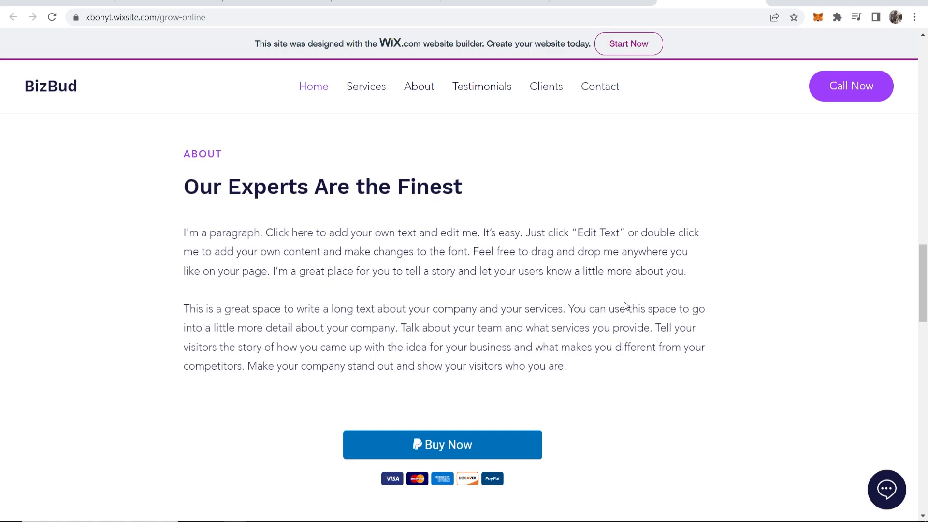